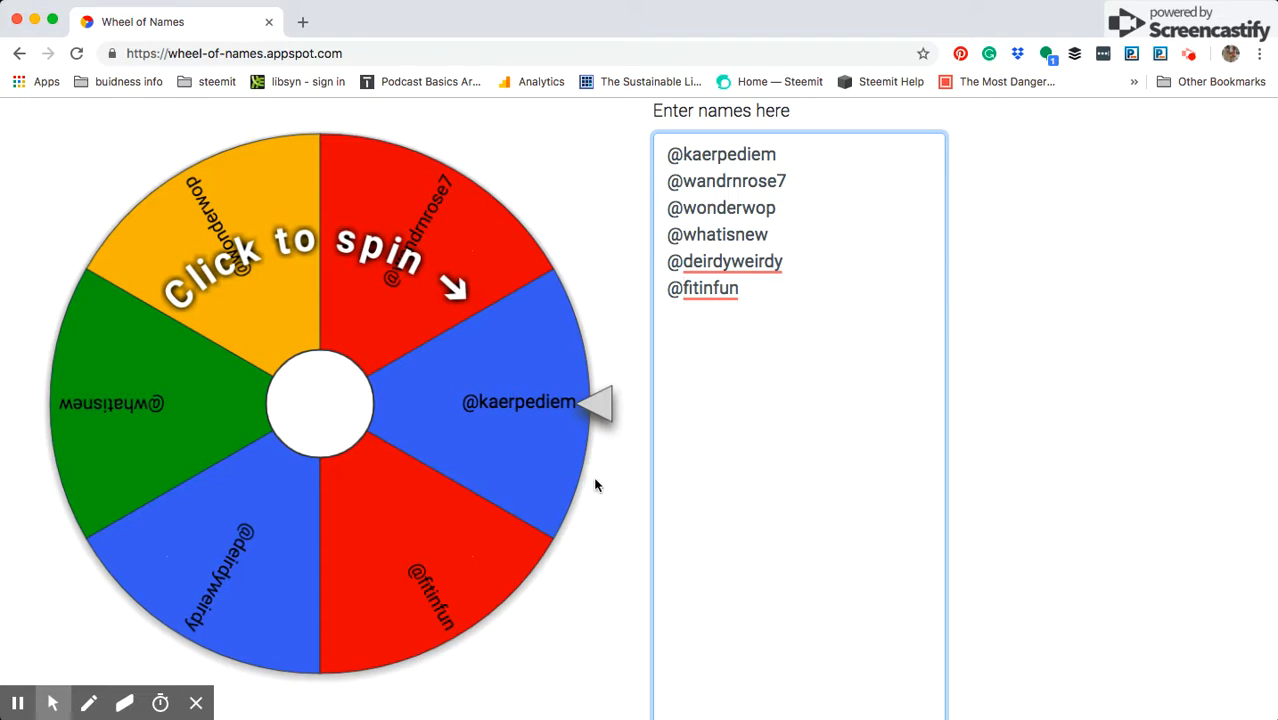
mouse_move(601, 471)
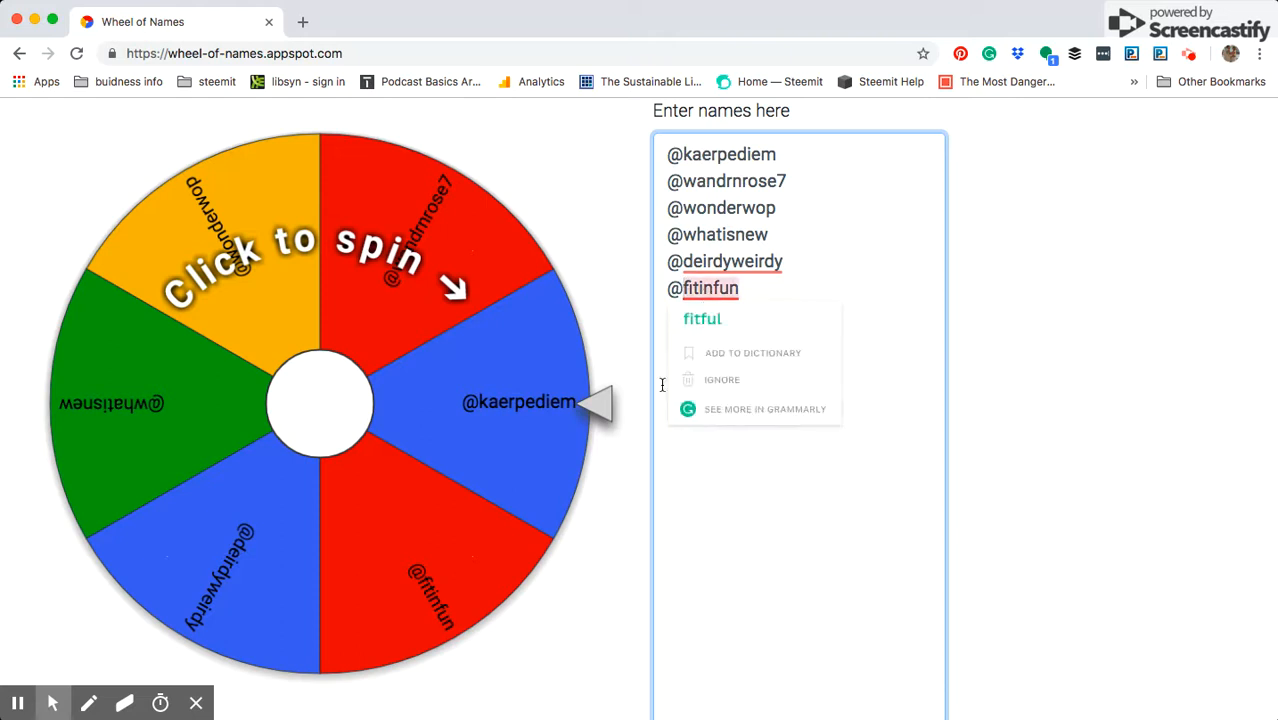
left_click(473, 509)
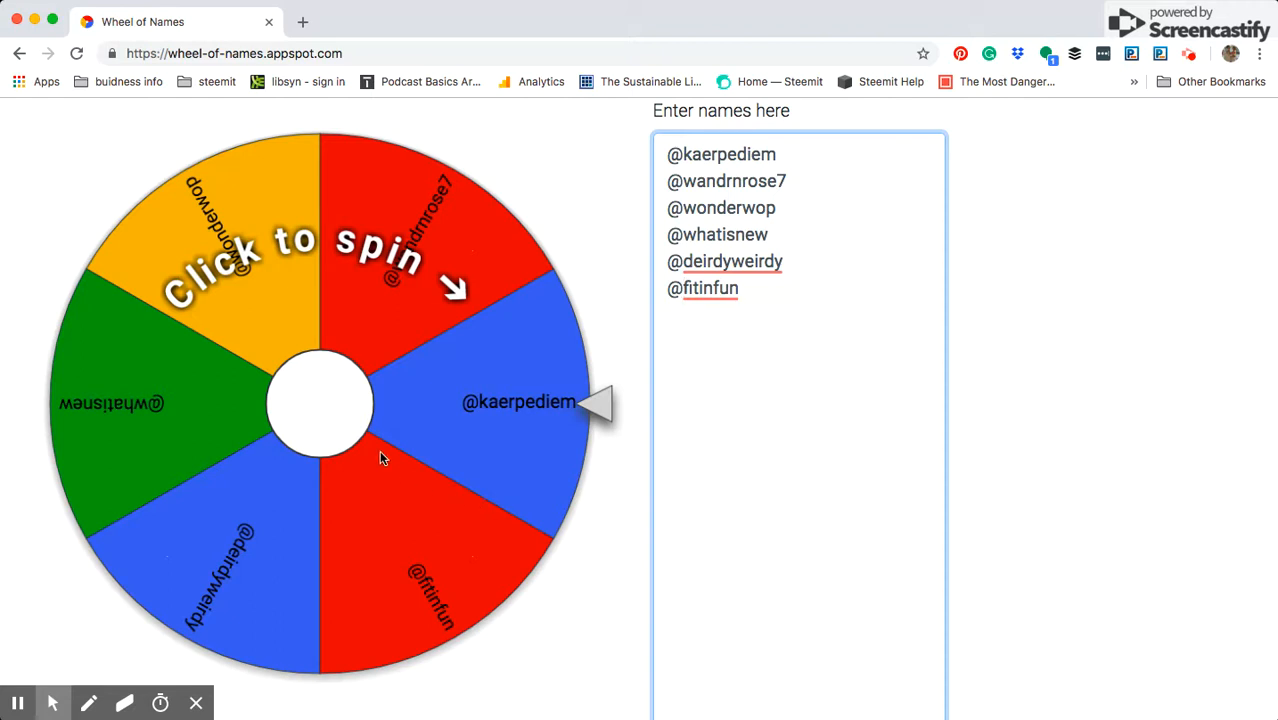
mouse_move(322, 411)
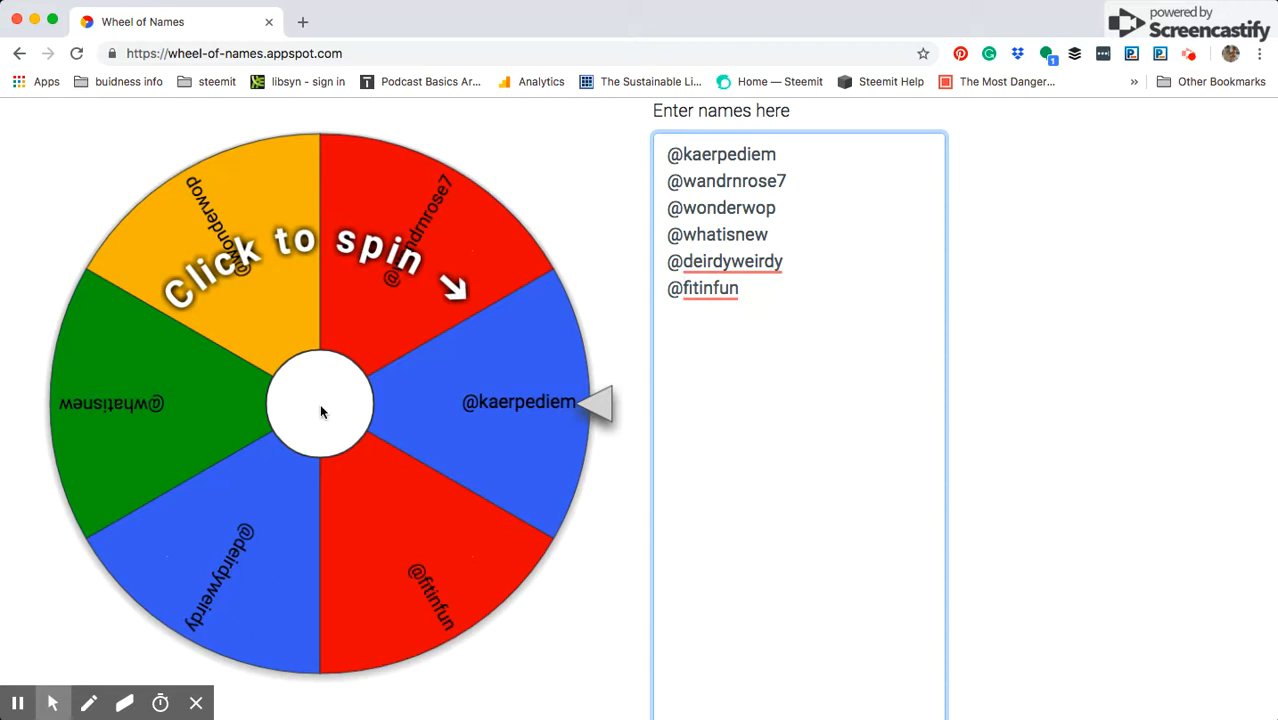
left_click(322, 410)
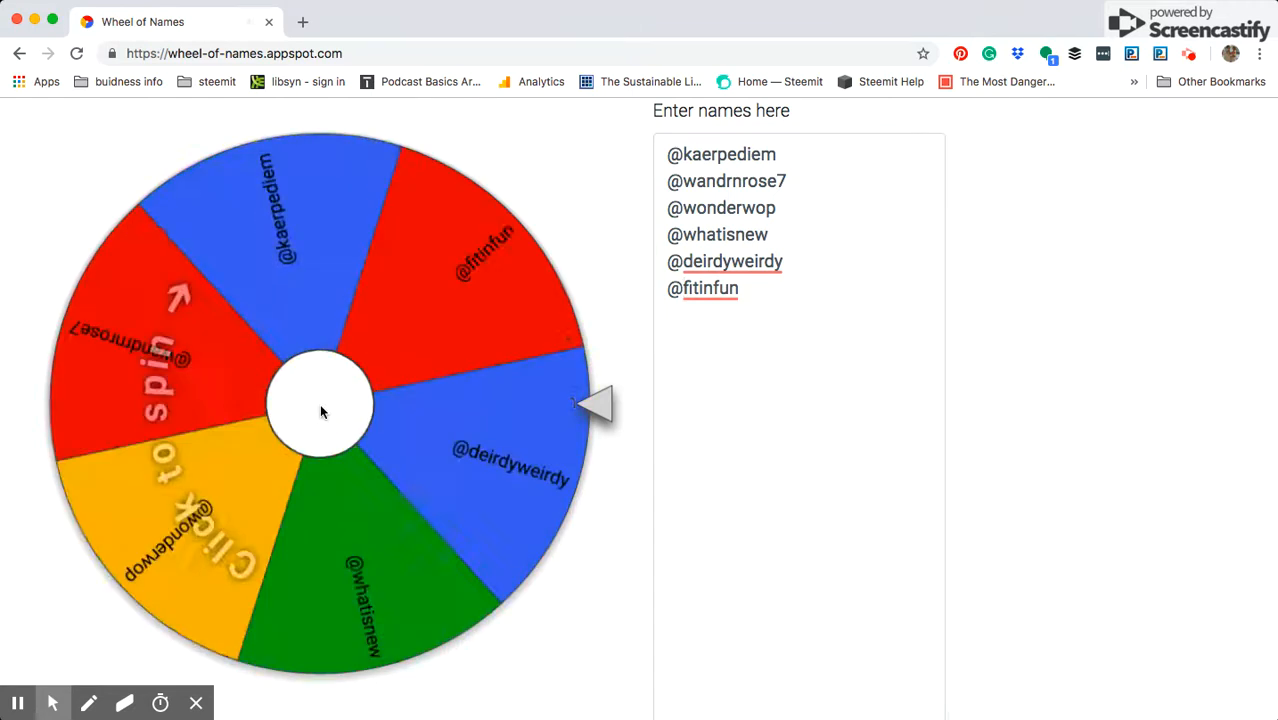
left_click(322, 410)
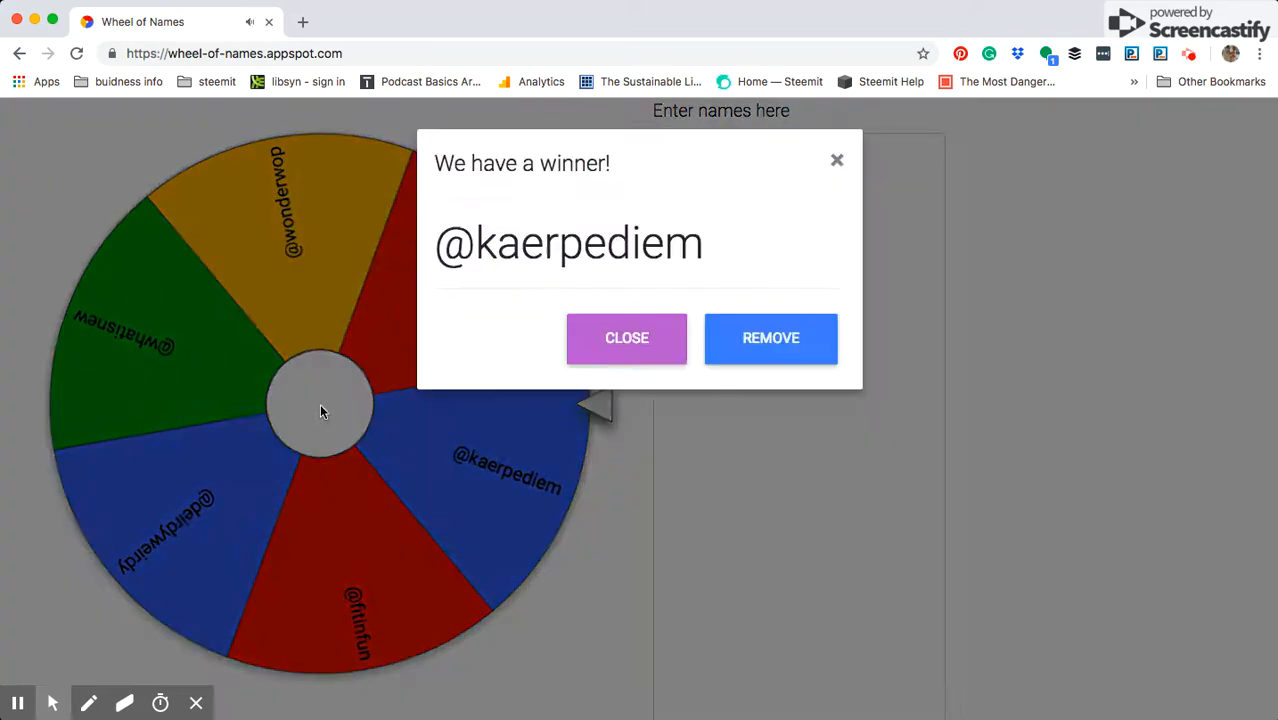
mouse_move(875, 330)
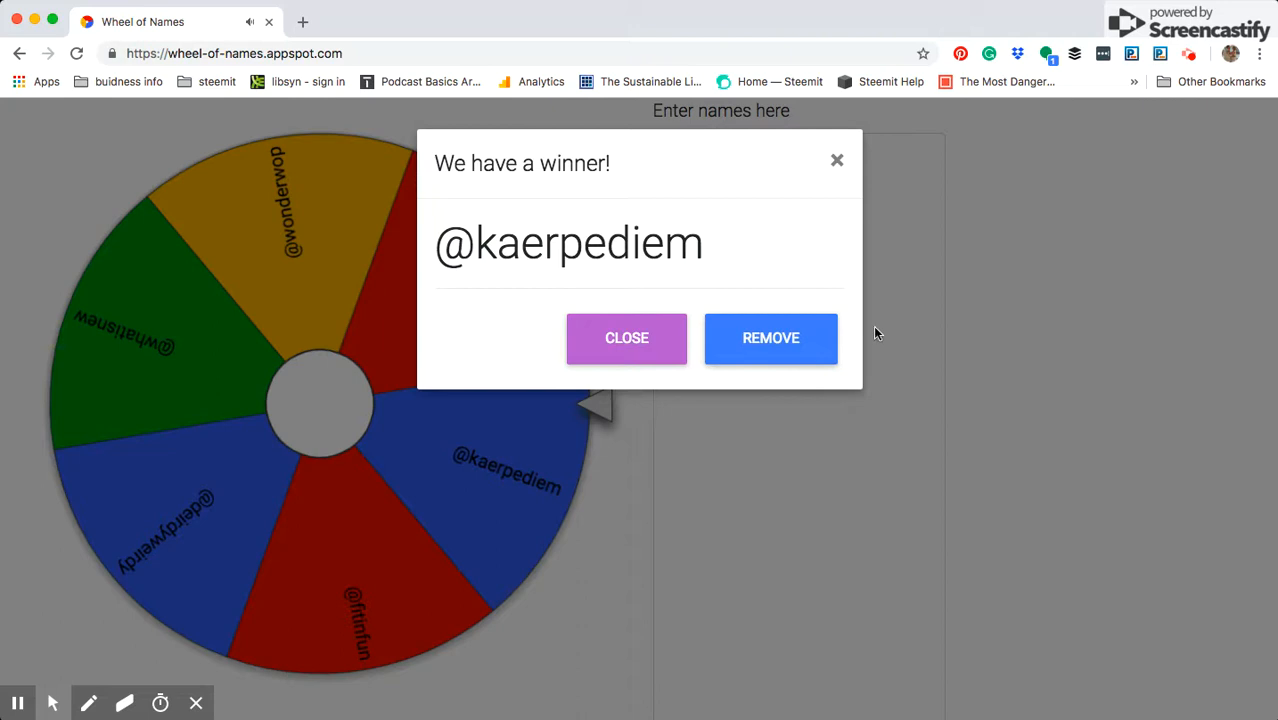
mouse_move(770, 343)
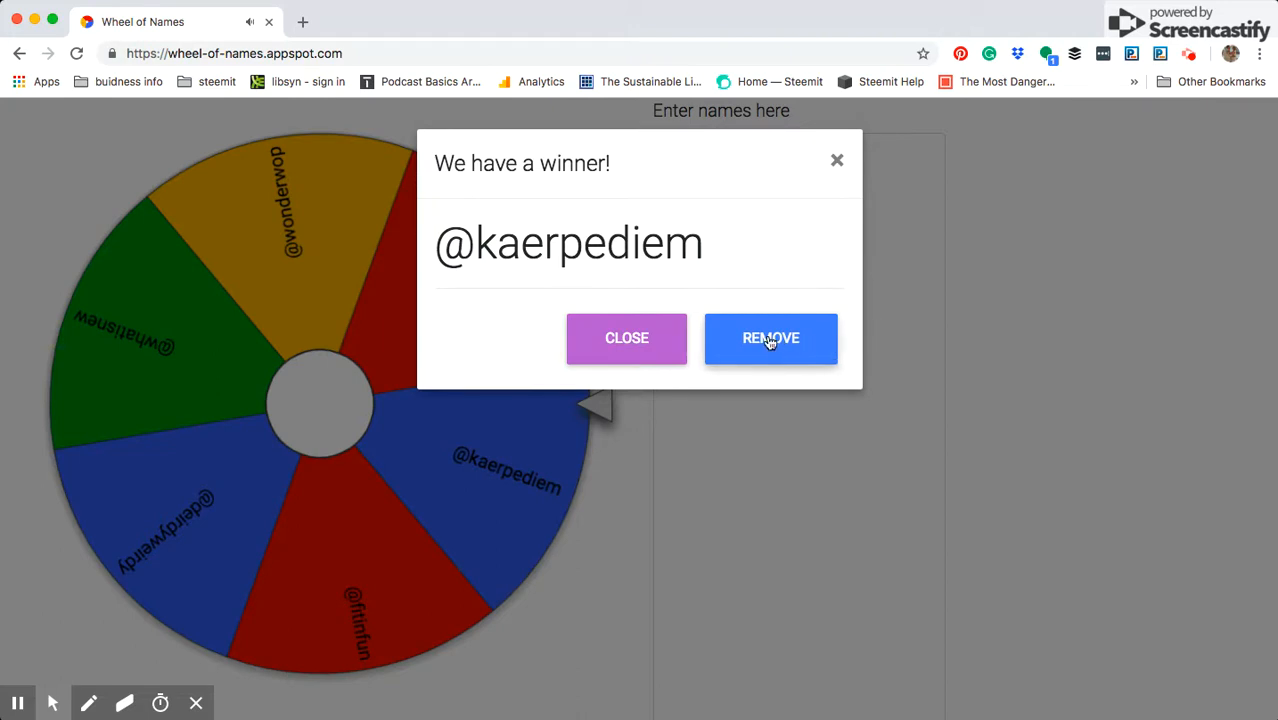
left_click(770, 338)
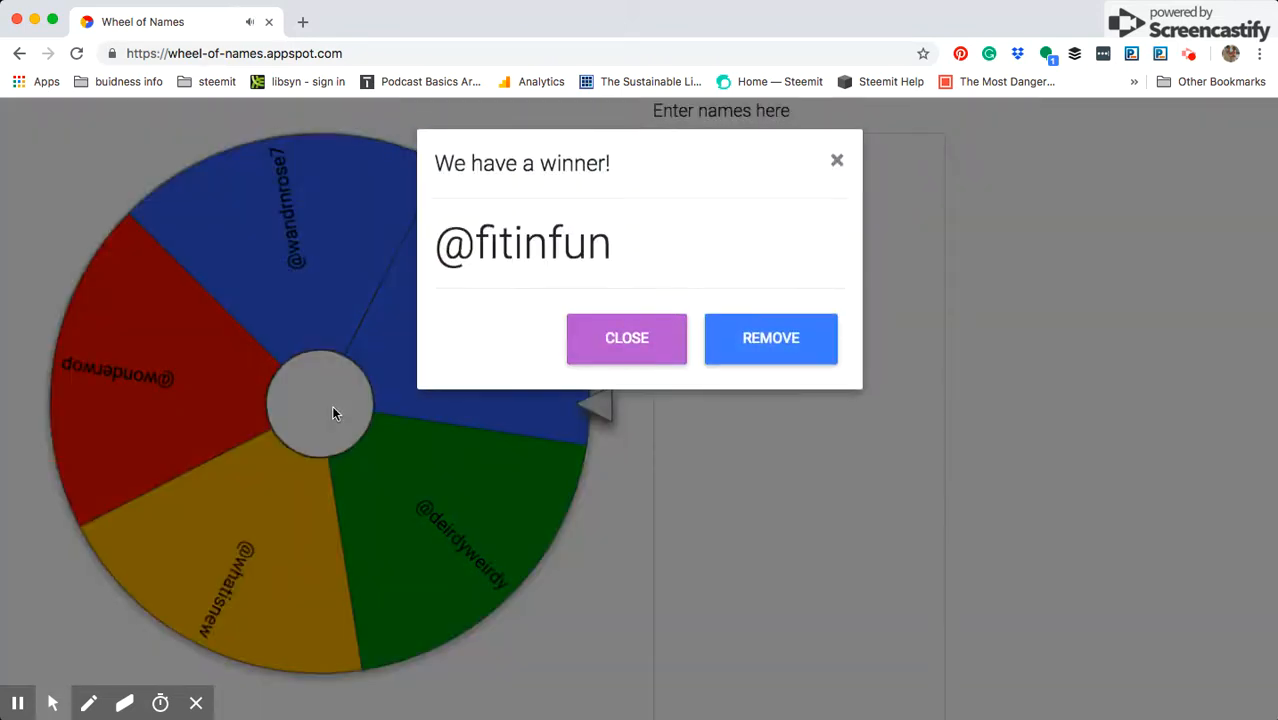
mouse_move(773, 345)
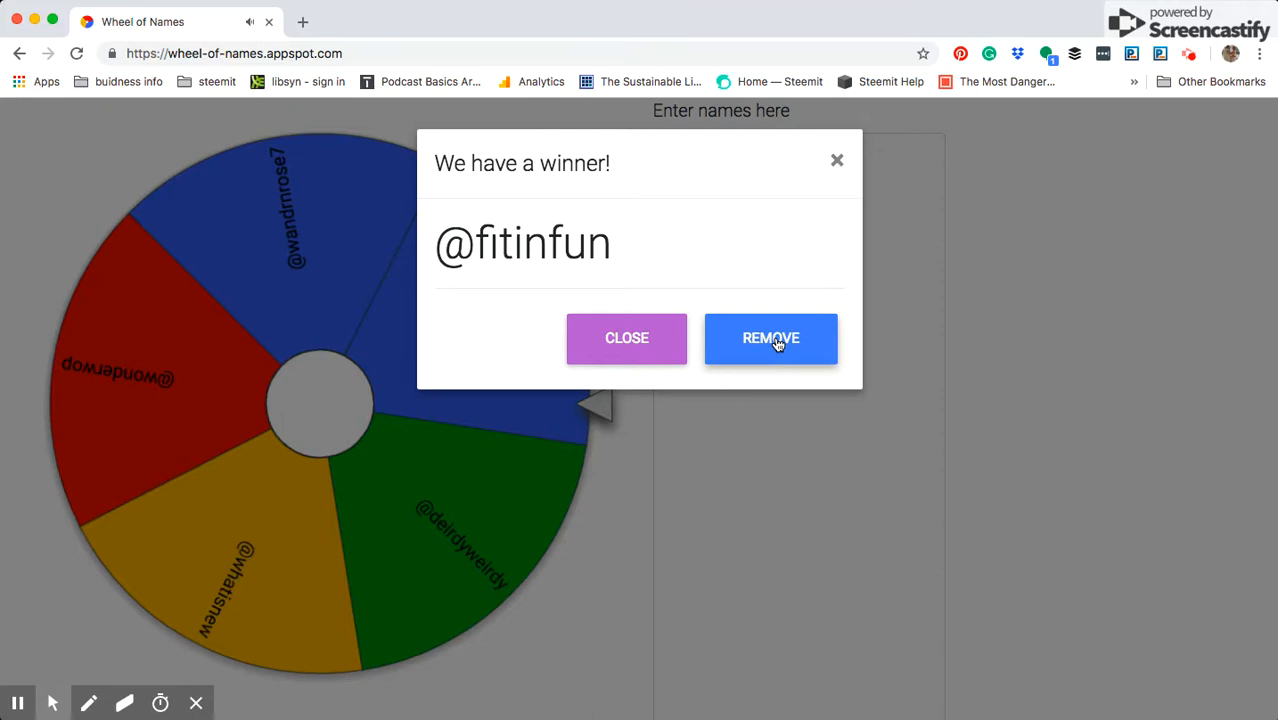
left_click(770, 338)
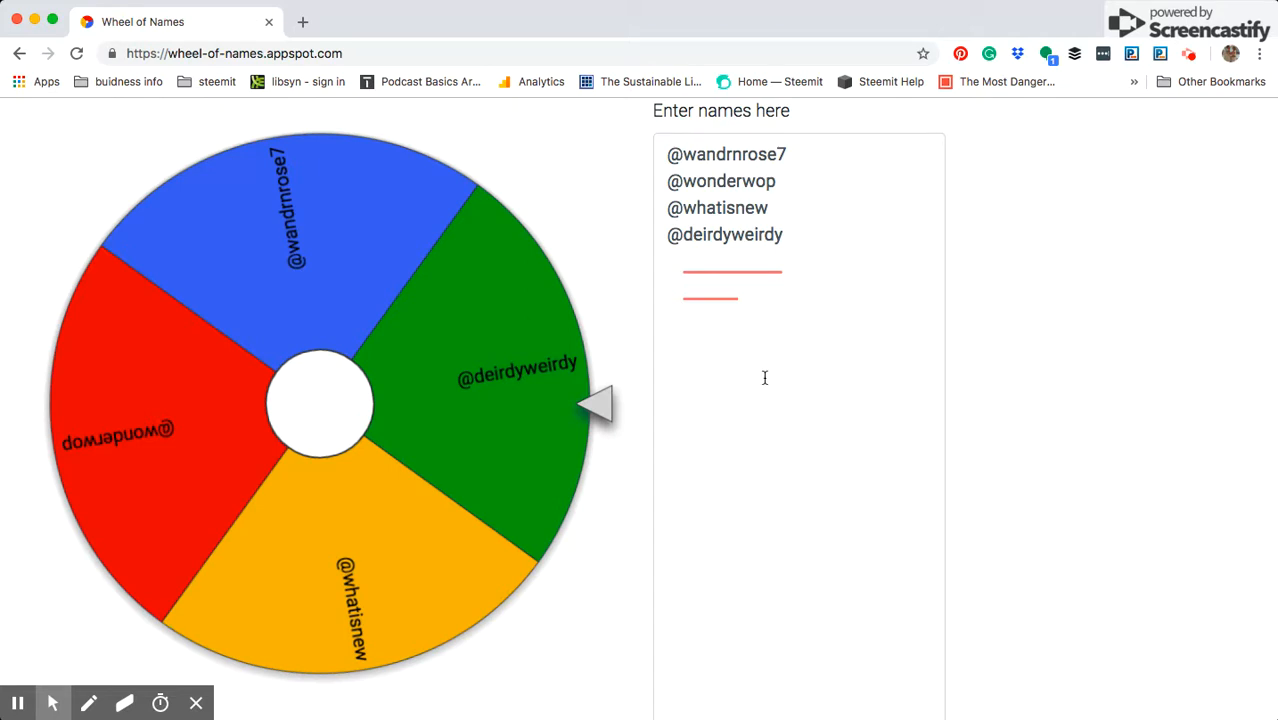
mouse_move(742, 416)
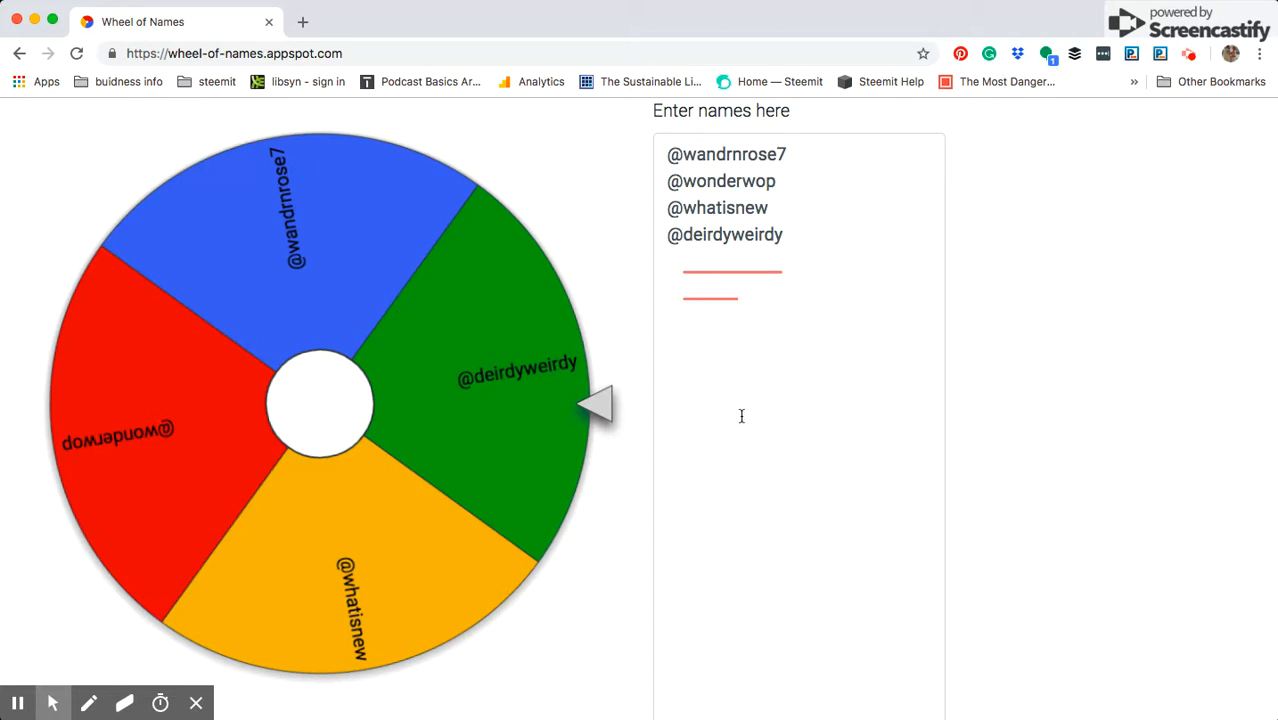
mouse_move(825, 490)
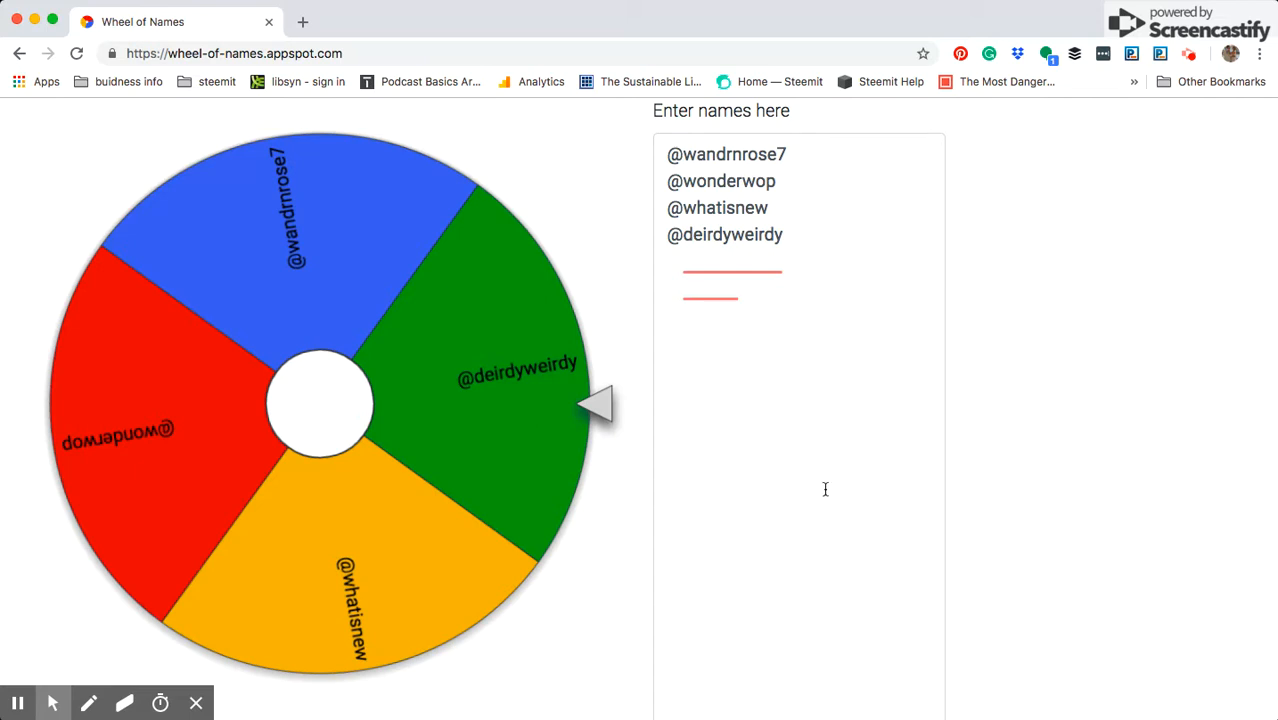